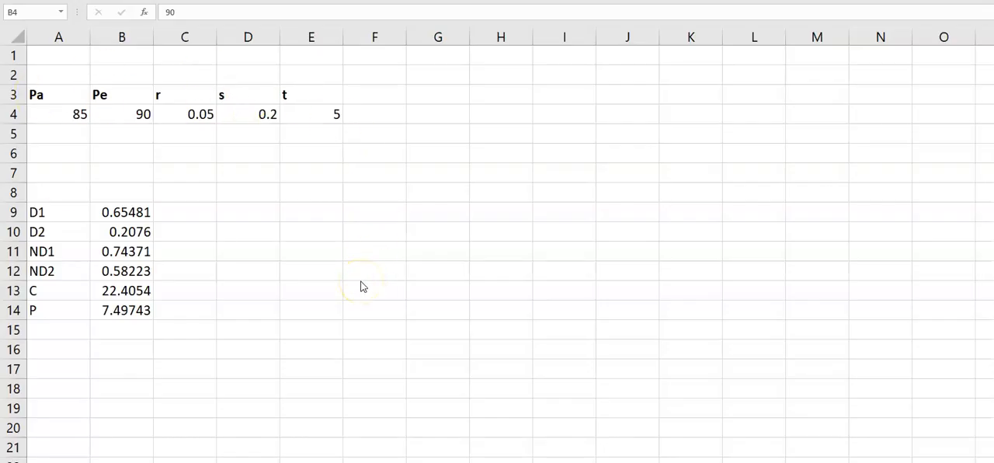
mouse_move(363, 285)
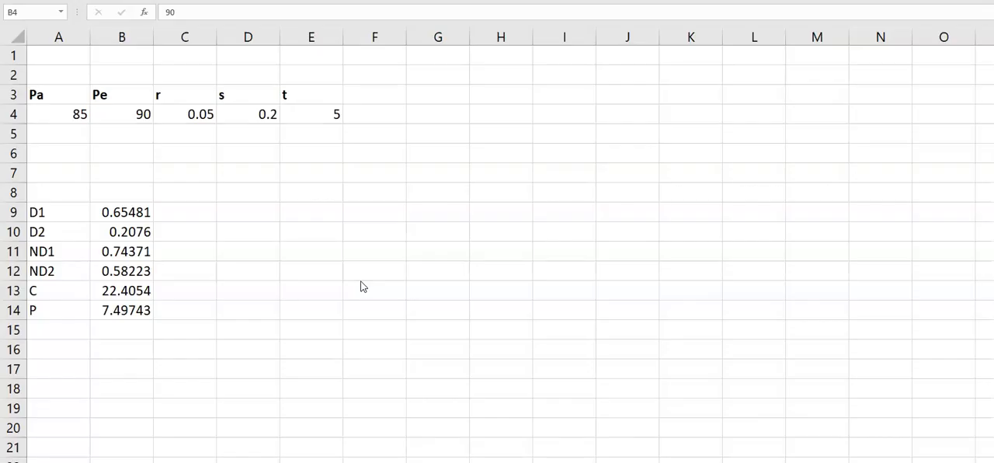
Review the input values Pe, r, t and the D1-to-C result cells before changing Pa
left_click(121, 115)
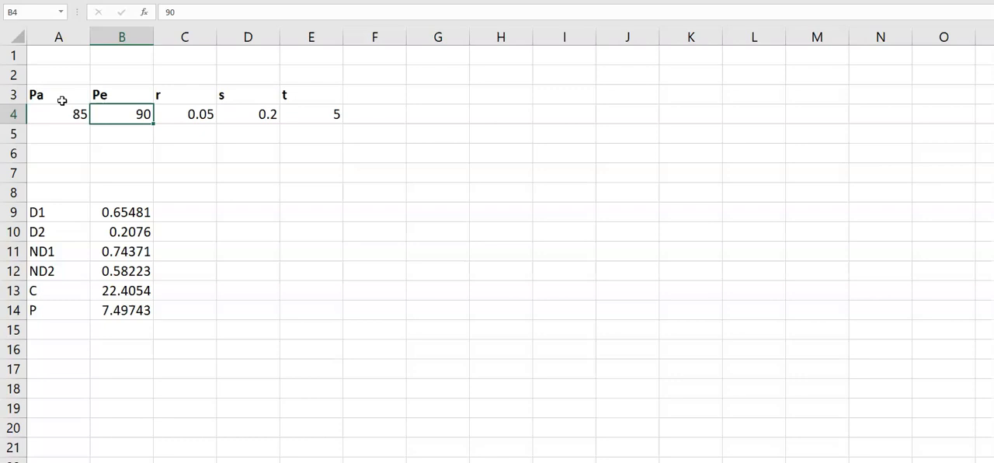
left_click(62, 99)
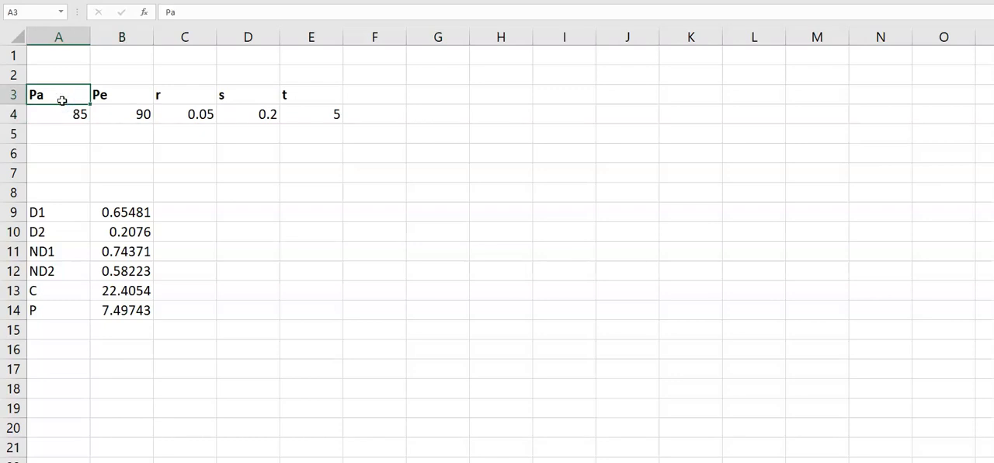
left_click(59, 115)
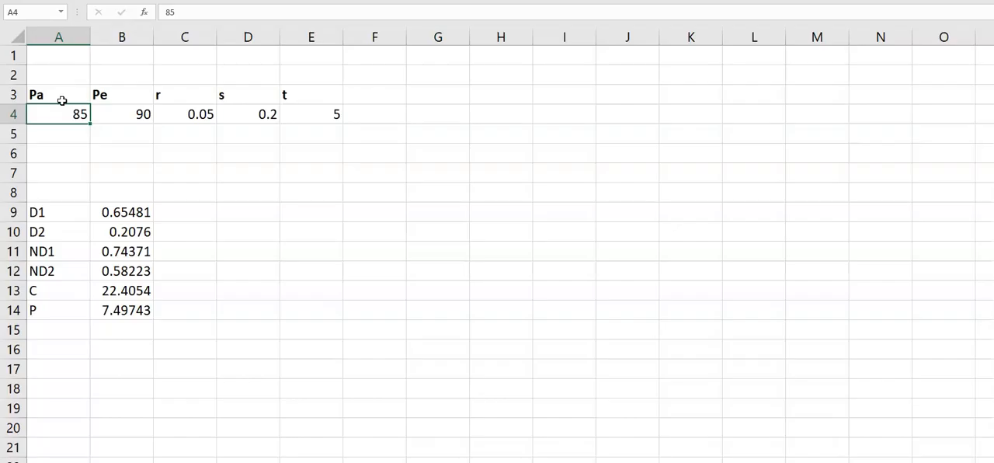
left_click(121, 113)
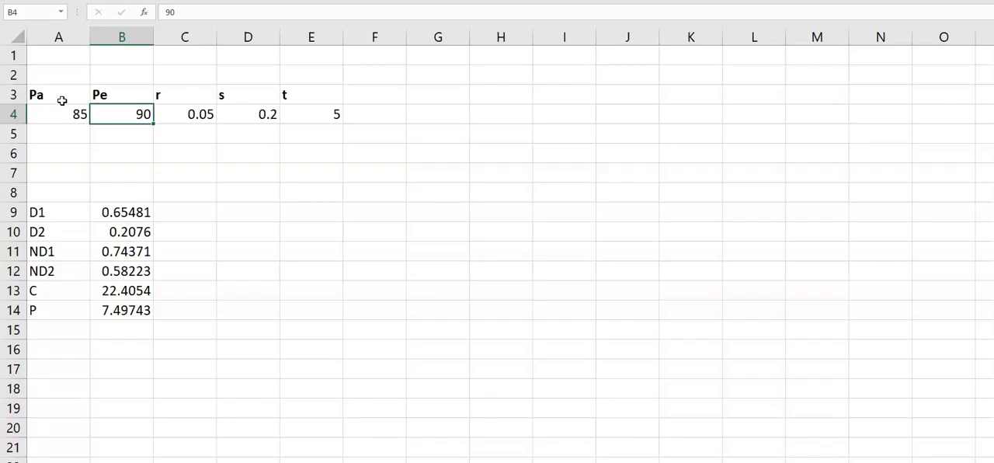
left_click(183, 113)
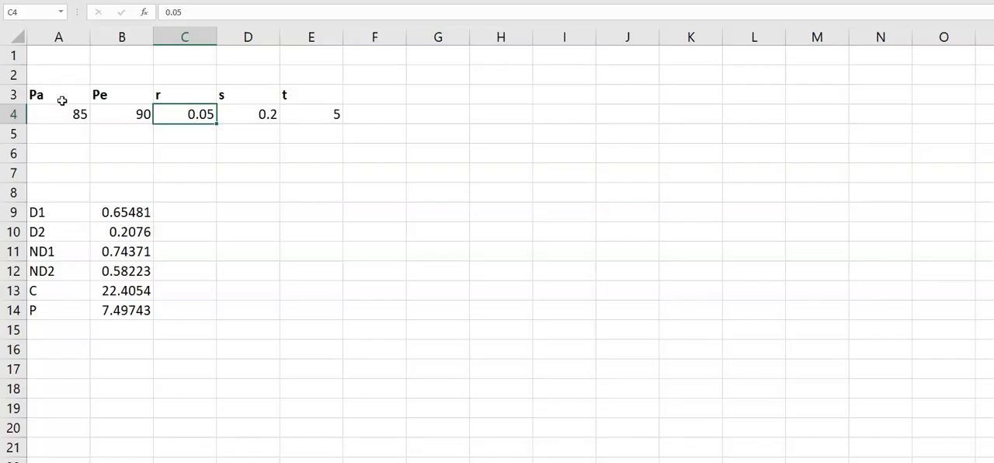
left_click(249, 115)
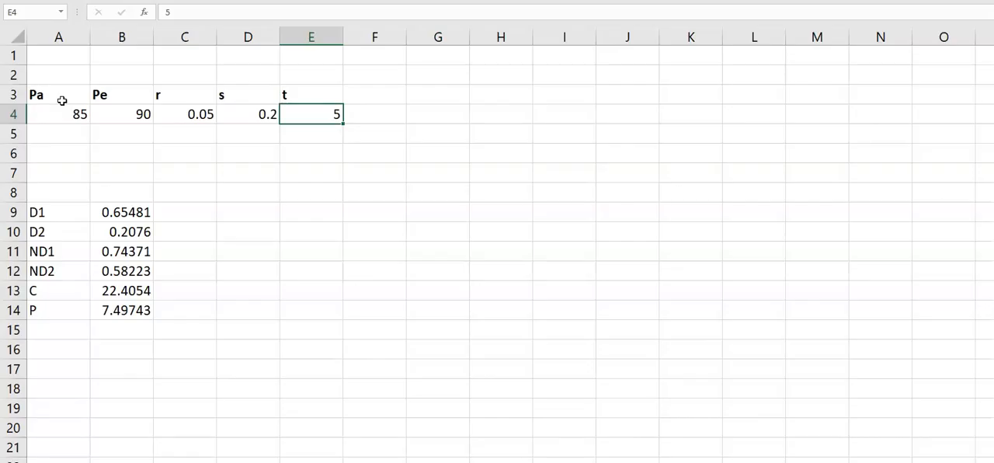
left_click(122, 115)
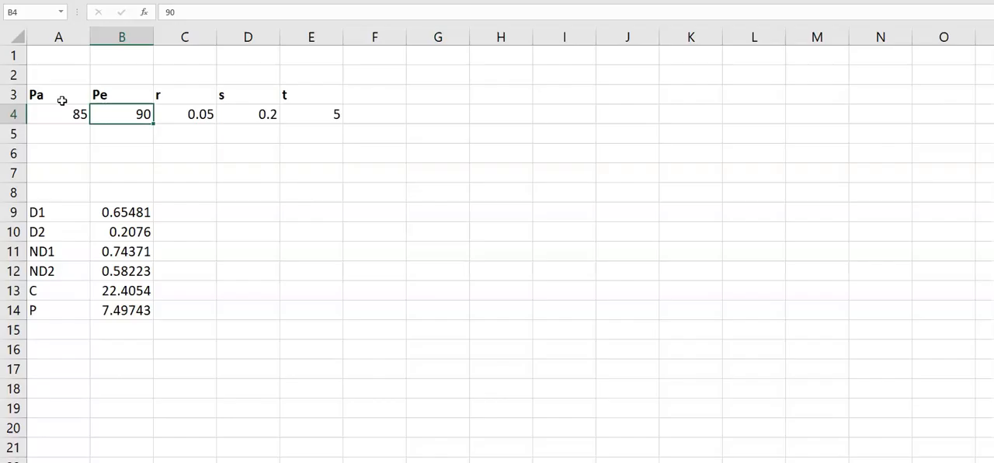
left_click(59, 115)
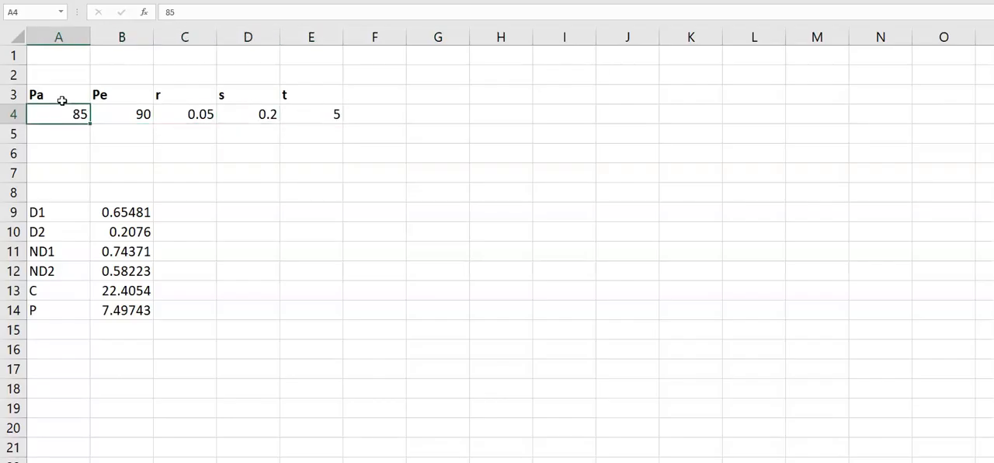
left_click_drag(121, 211, 122, 289)
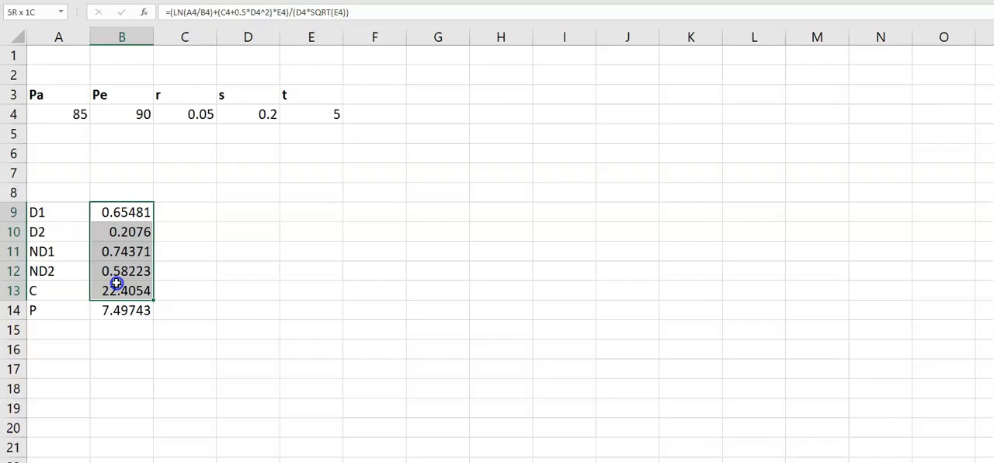
left_click_drag(121, 289, 121, 311)
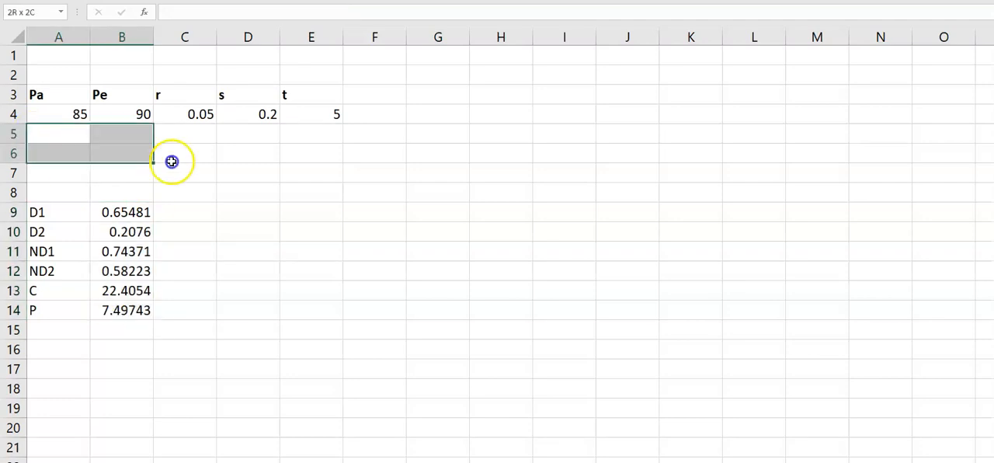
Set Pa to 80 so the results recalculate to C 18.7979 and P 8.88999
left_click(363, 232)
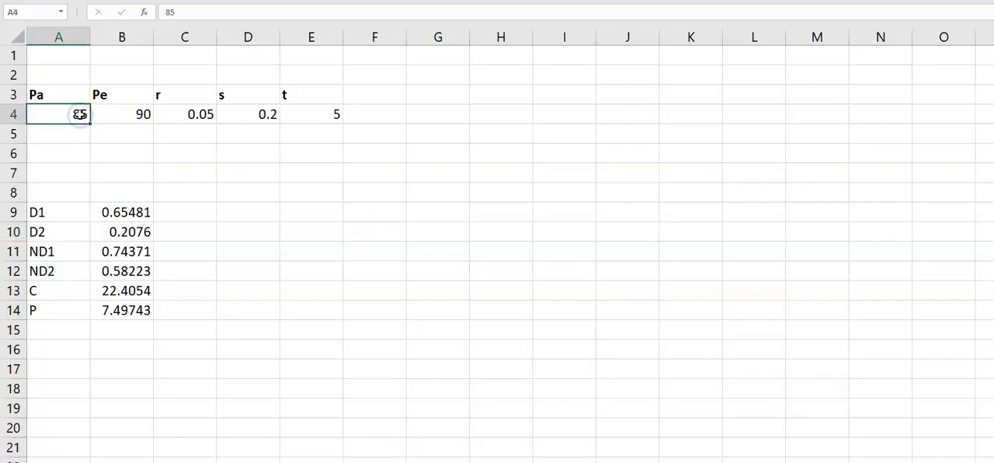
type("80")
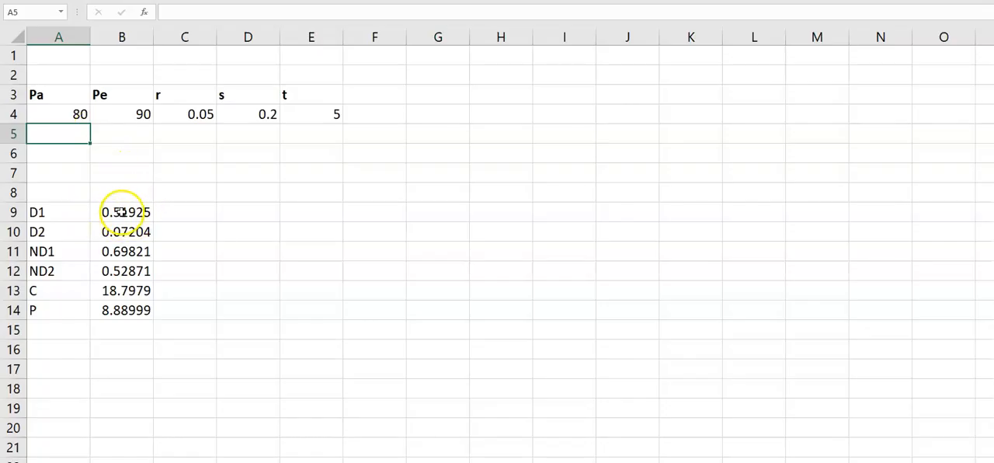
left_click(170, 227)
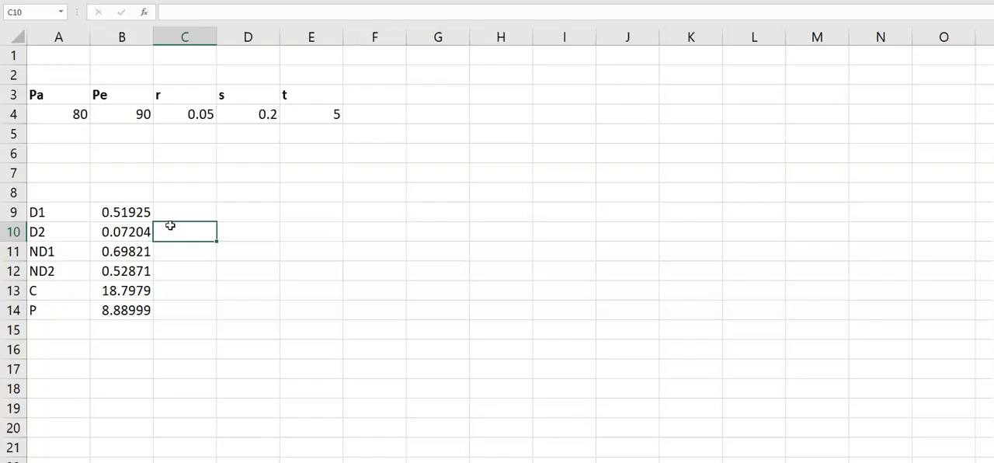
mouse_move(68, 118)
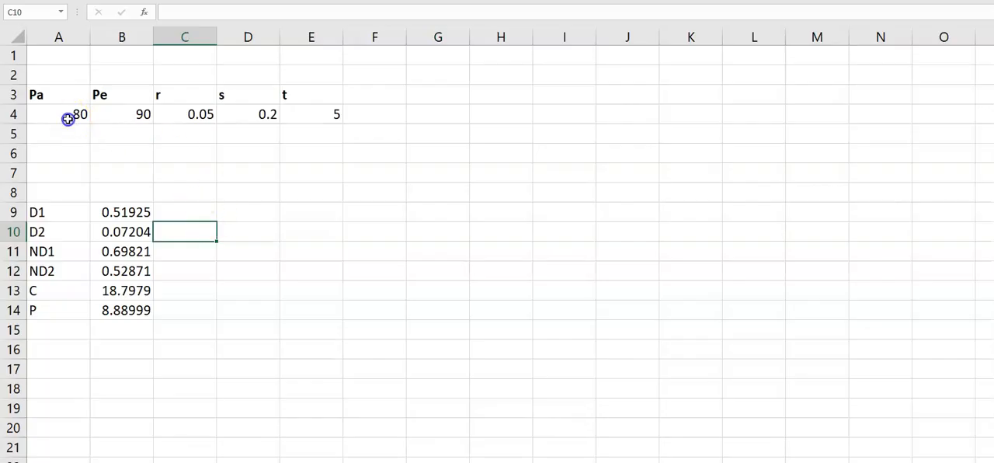
left_click_drag(69, 115, 334, 115)
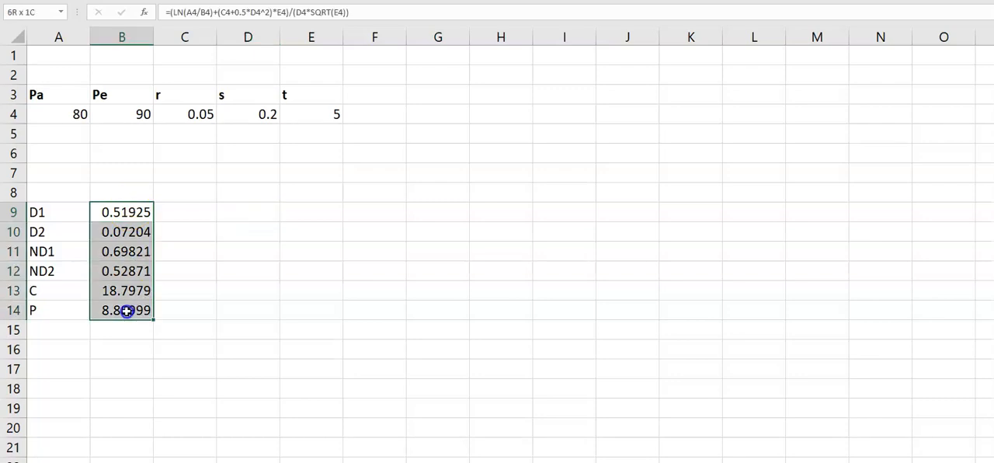
left_click(248, 292)
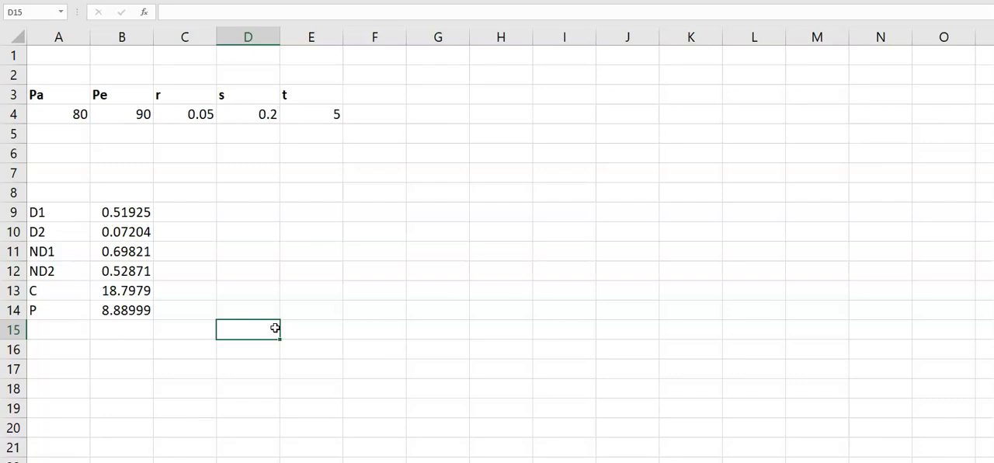
left_click_drag(59, 114, 310, 115)
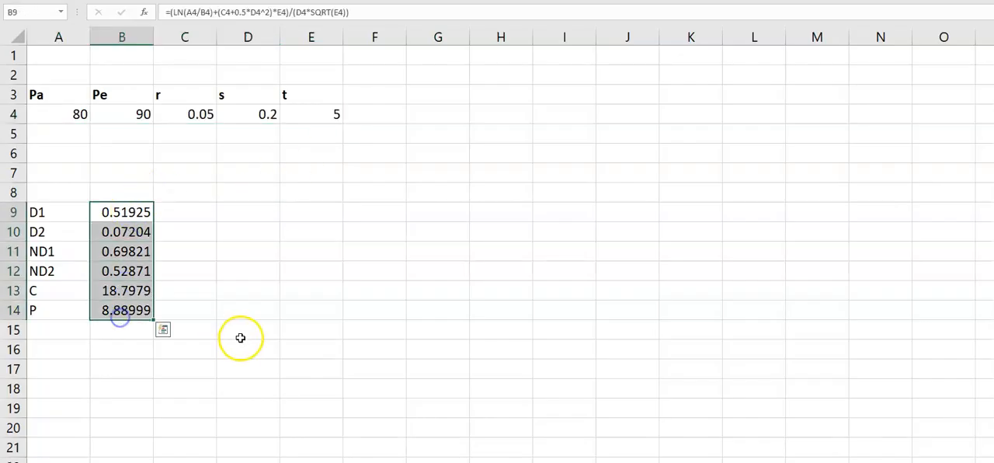
left_click(241, 329)
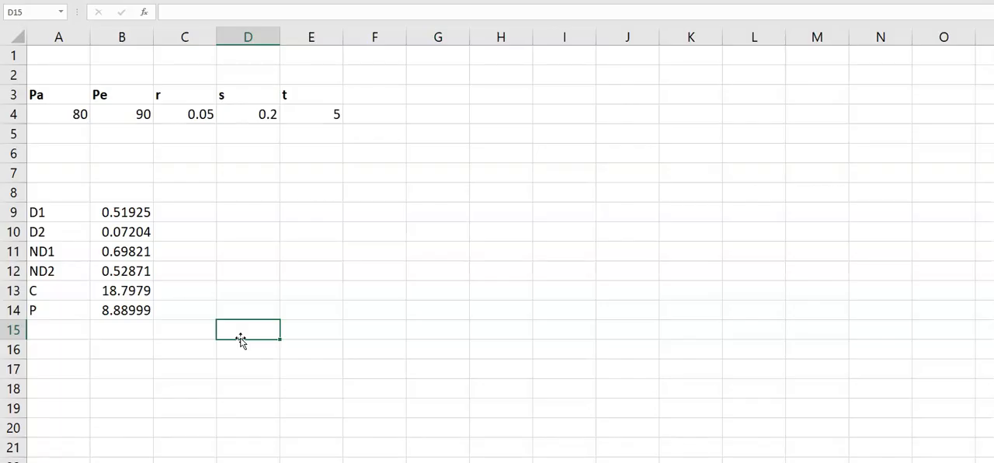
mouse_move(103, 170)
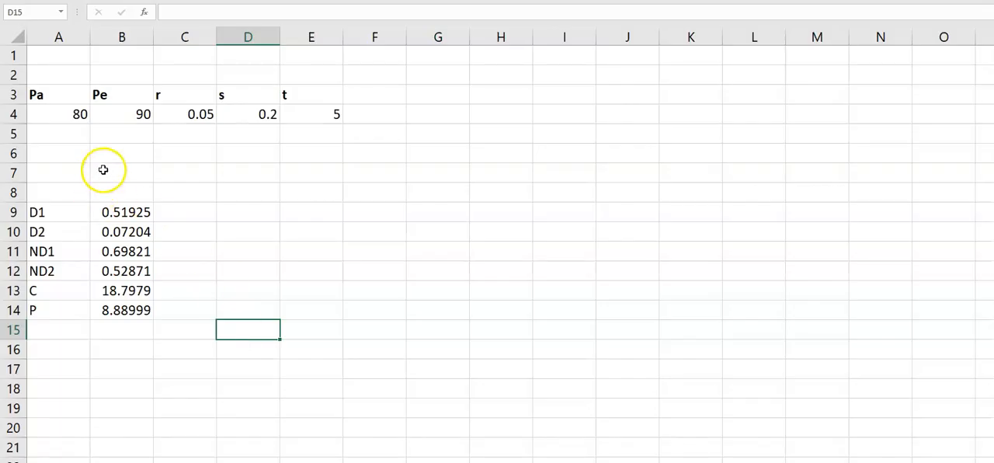
mouse_move(270, 255)
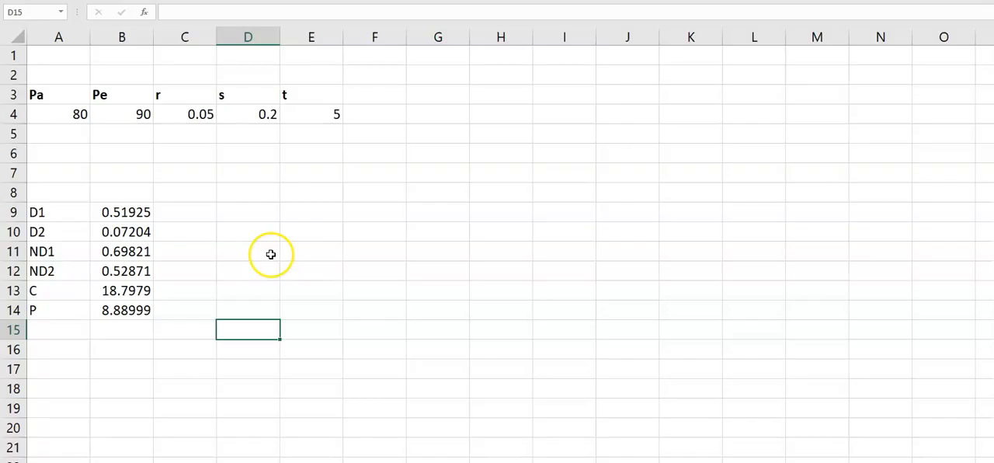